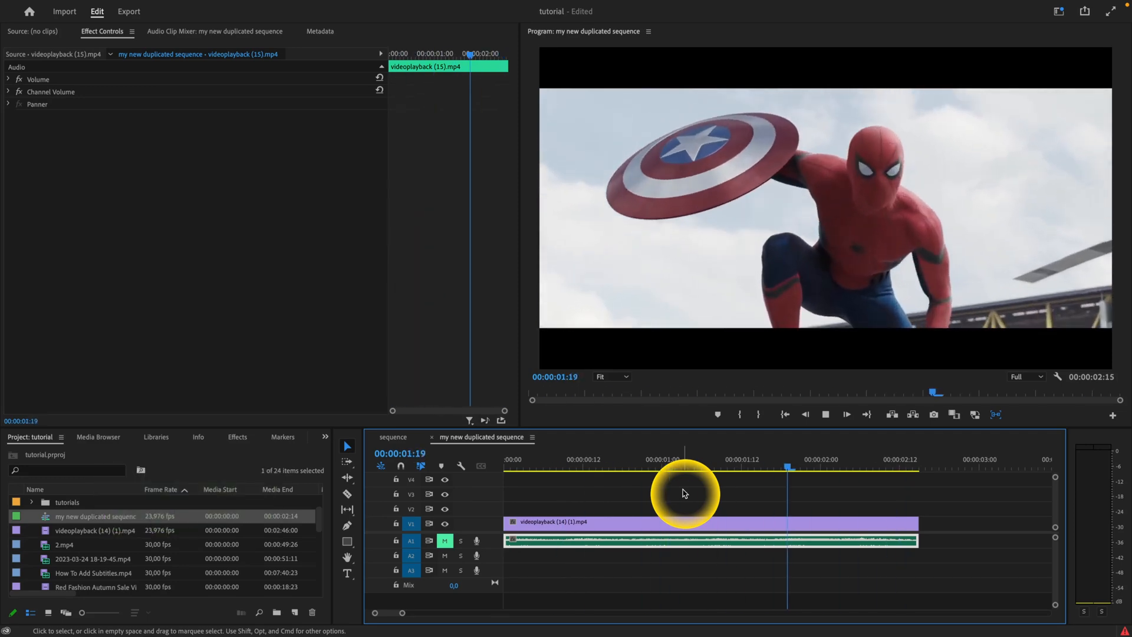
- Move the playhead to about one second and preview the sequence
left_click(690, 468)
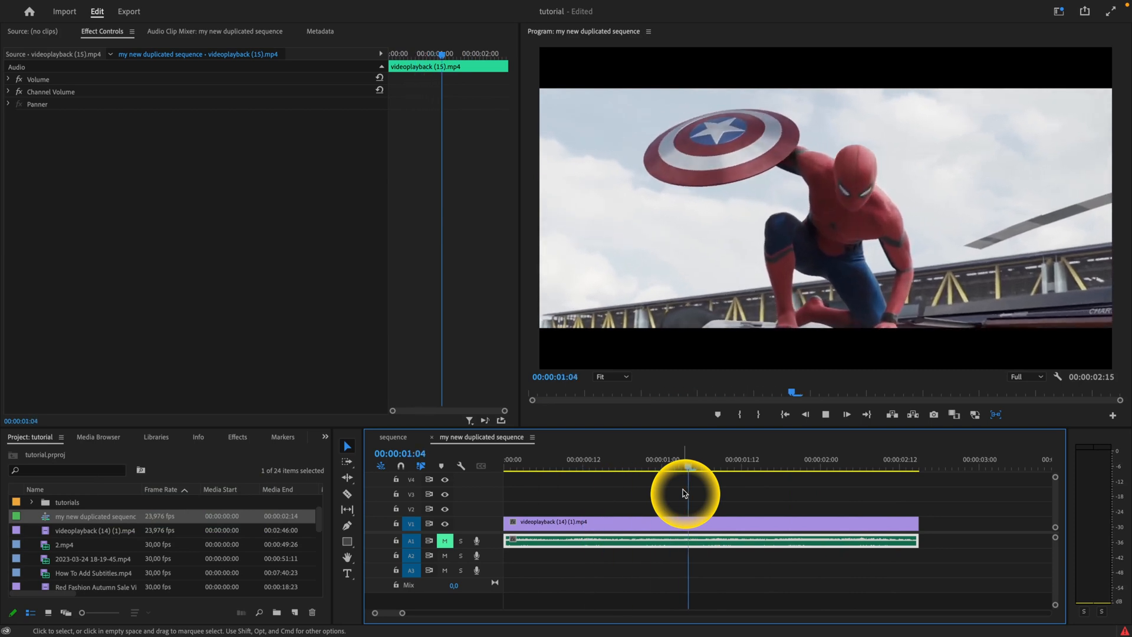
key("space")
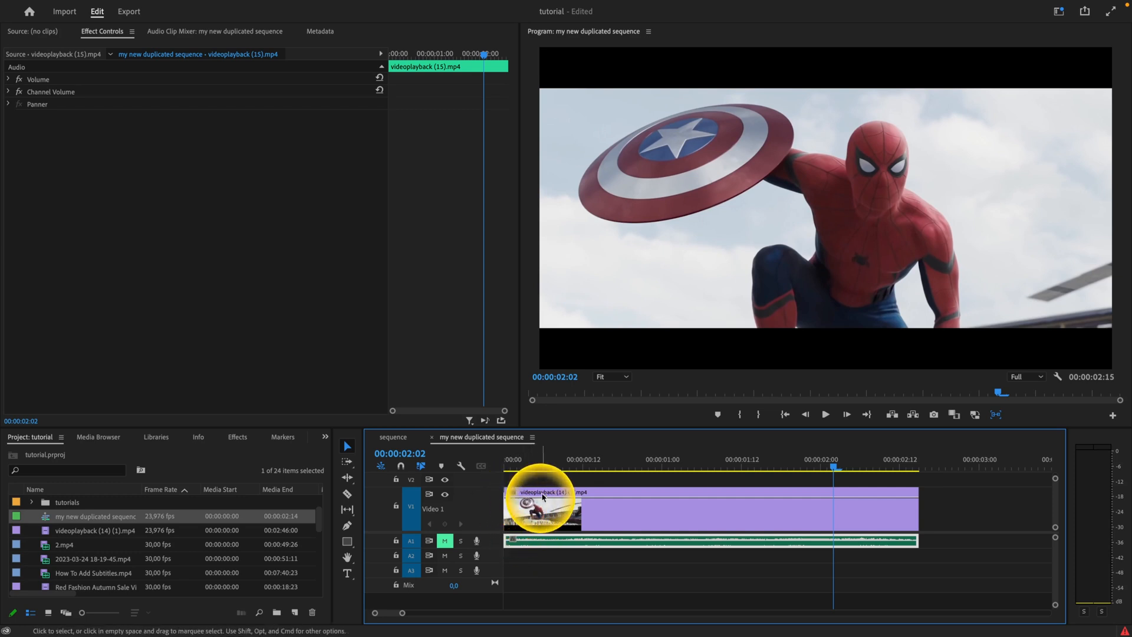
mouse_move(513, 502)
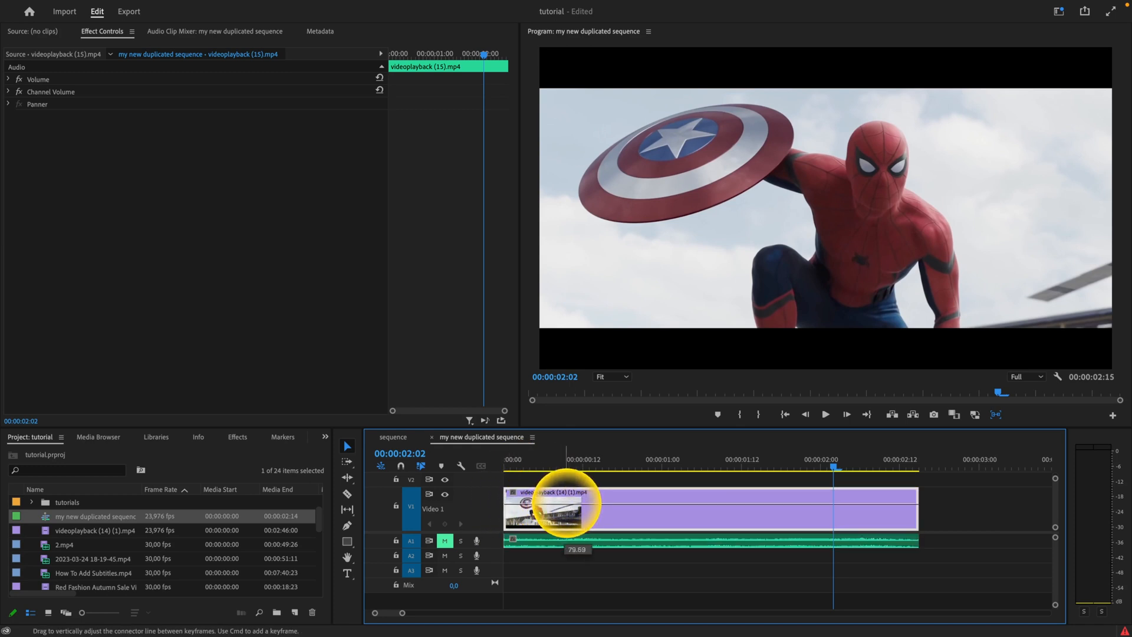
- Select the V1 clip to show its Motion and Opacity settings at 100%
left_click(564, 509)
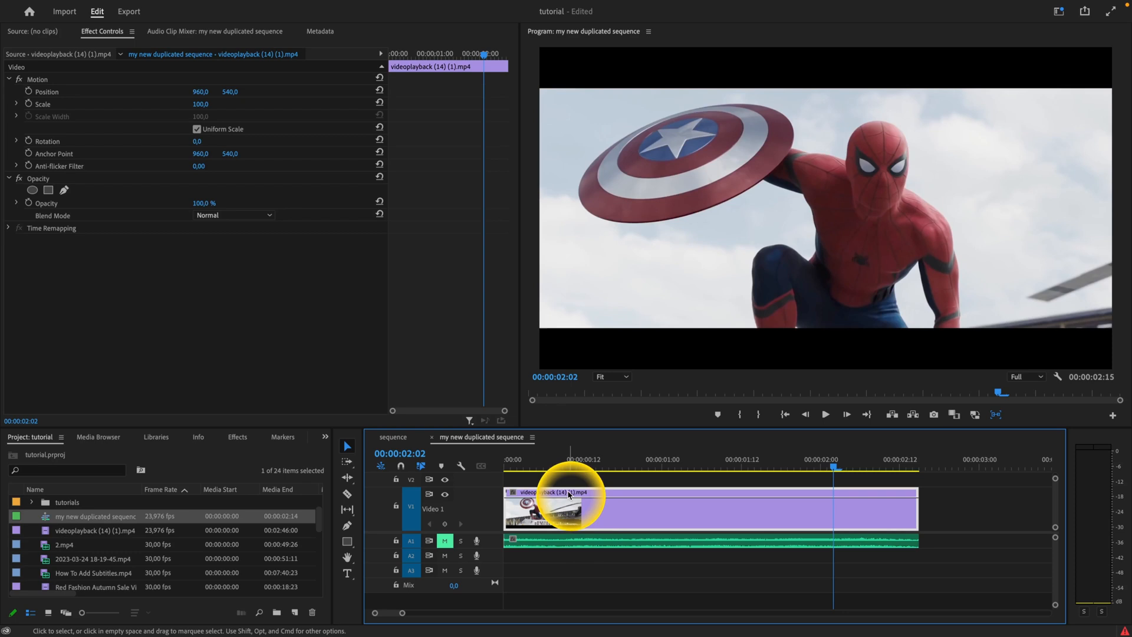
mouse_move(535, 483)
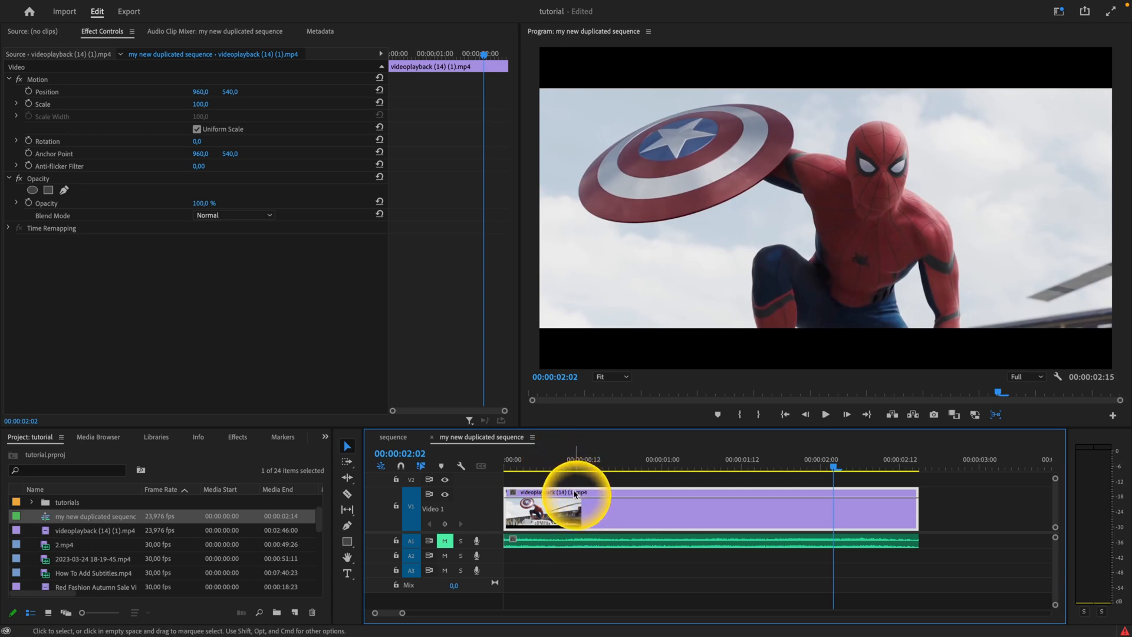
- Hold Cmd to add a 0% opacity keyframe at the clip's start
key("cmd")
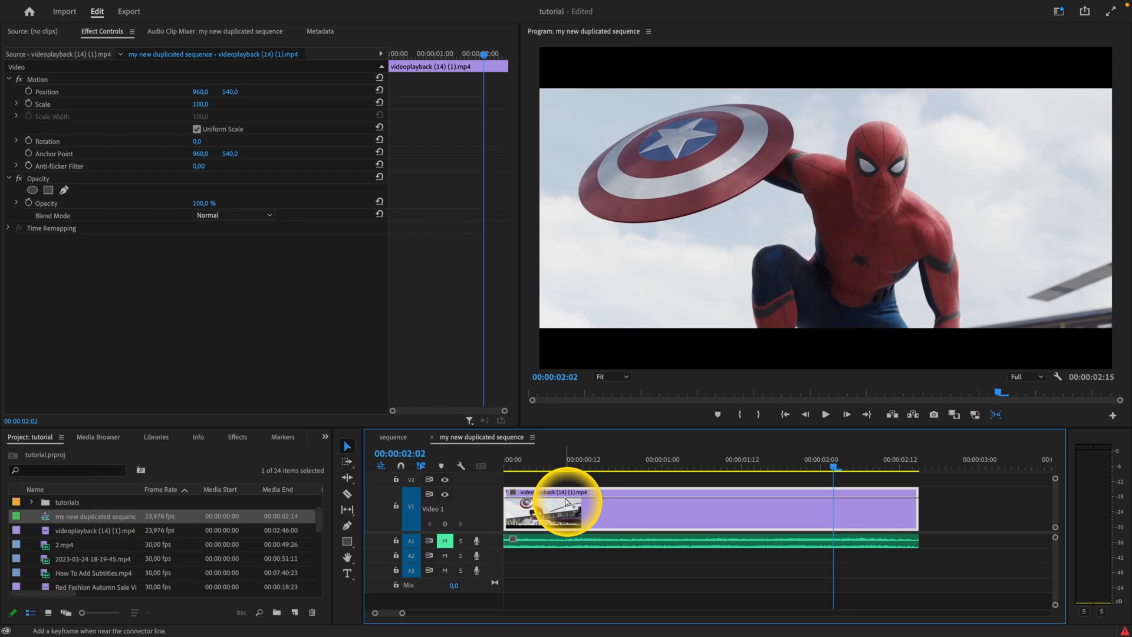
key("cmd")
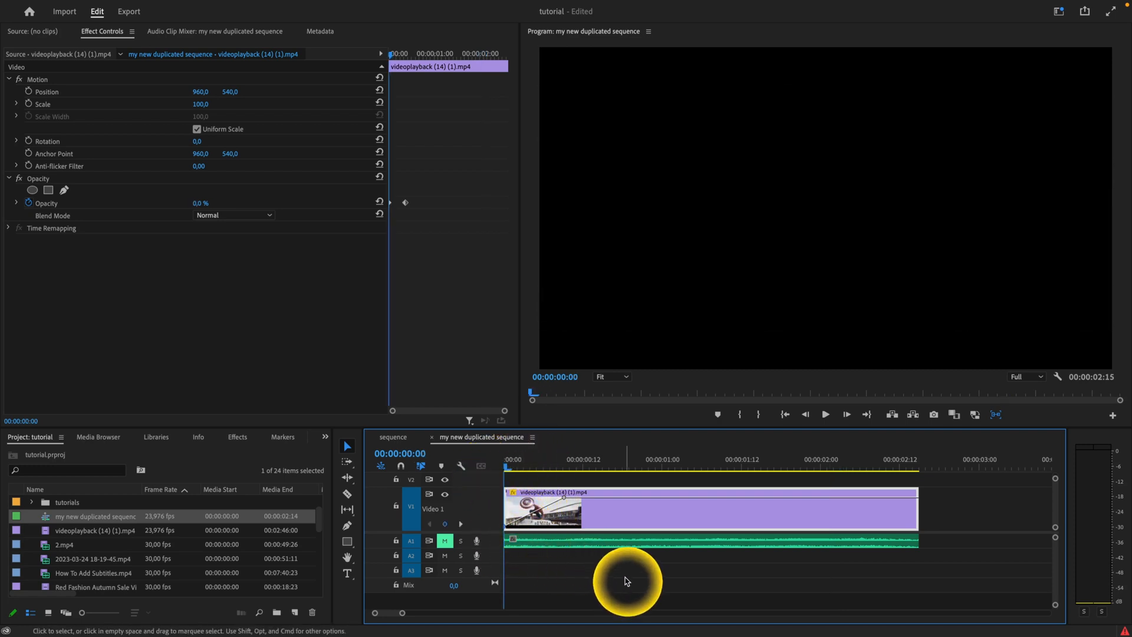
key("space")
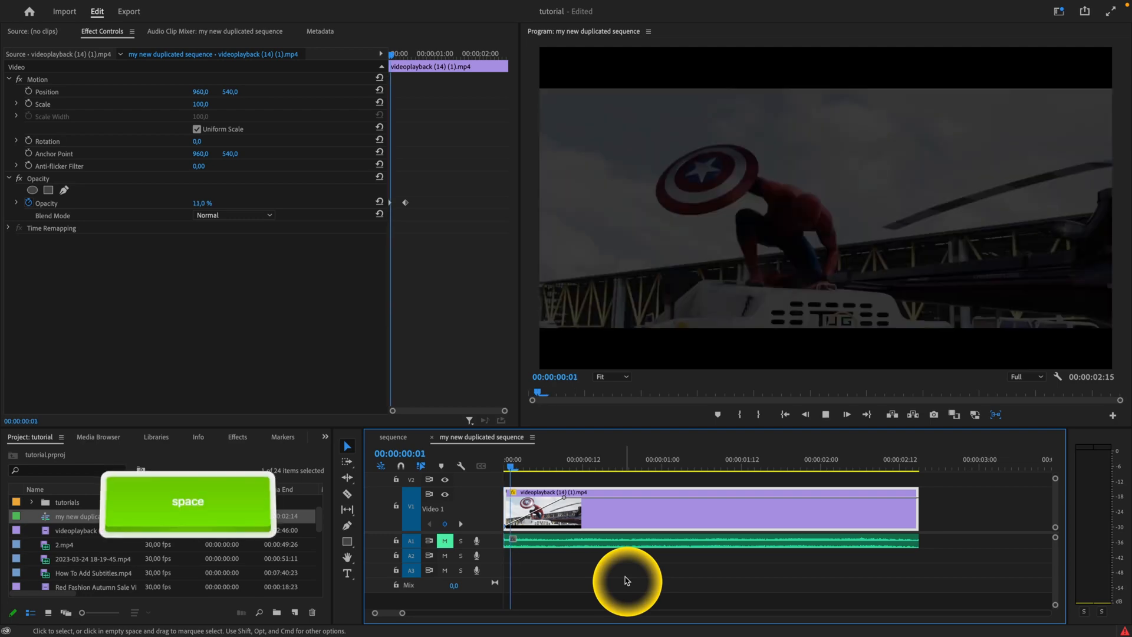
key("space")
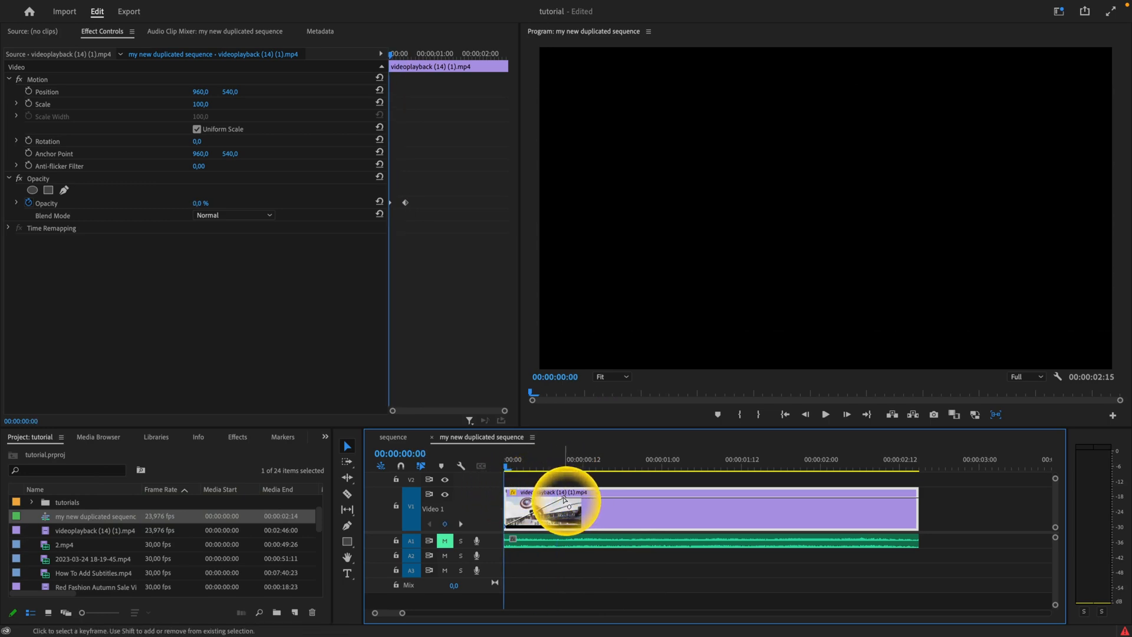
- Preview the fade-in from 0% to 100% opacity, then stop playback
key("space")
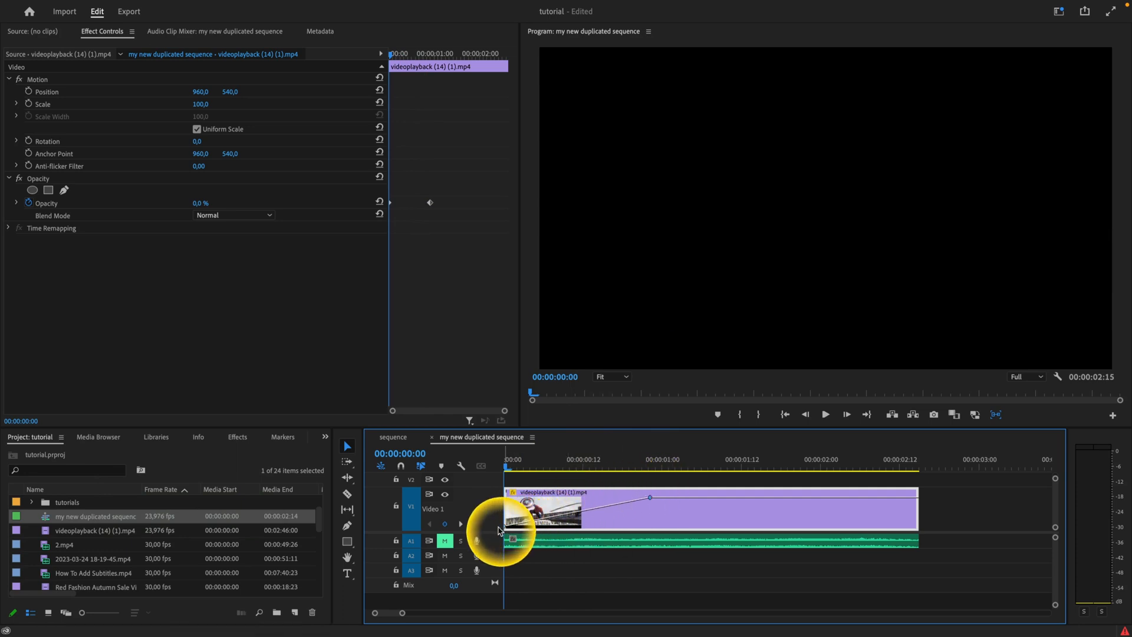
mouse_move(650, 500)
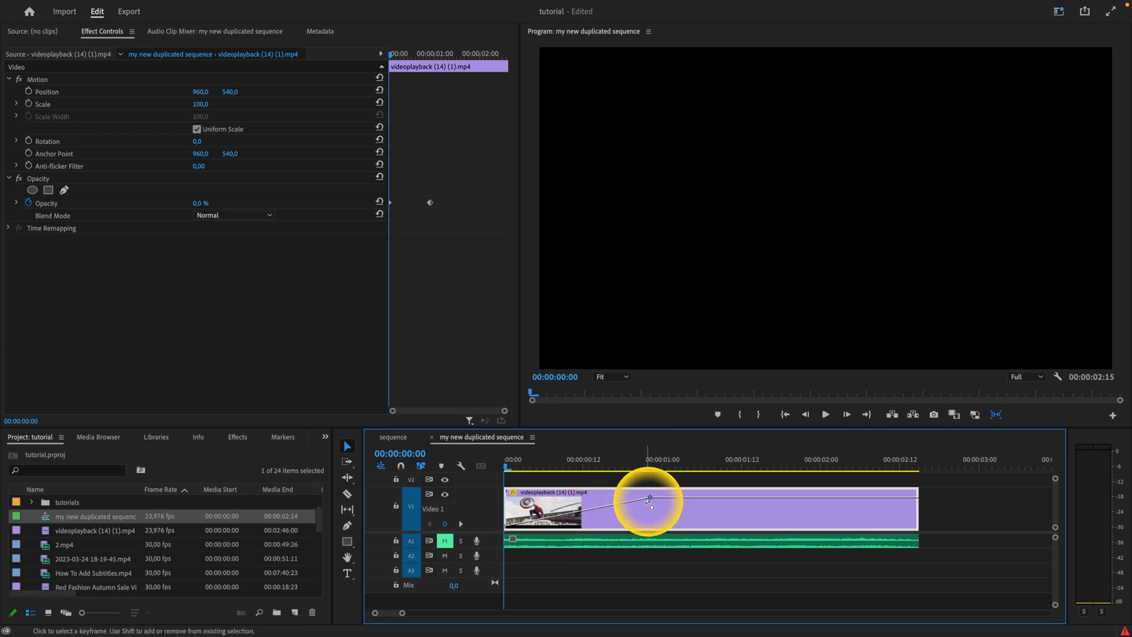
key("space")
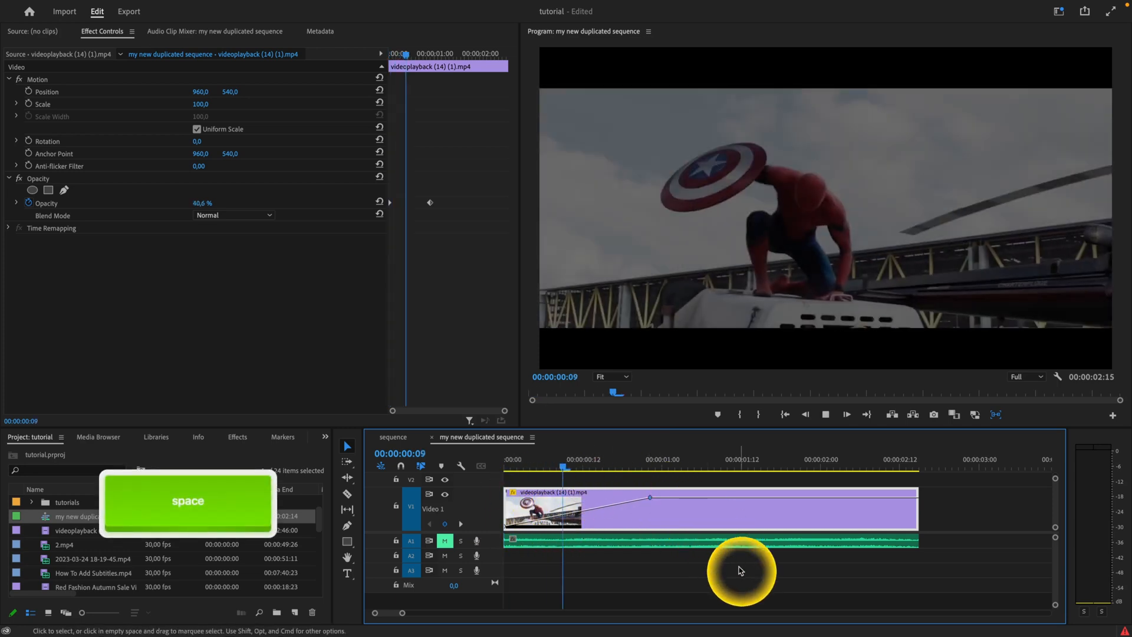
key("space")
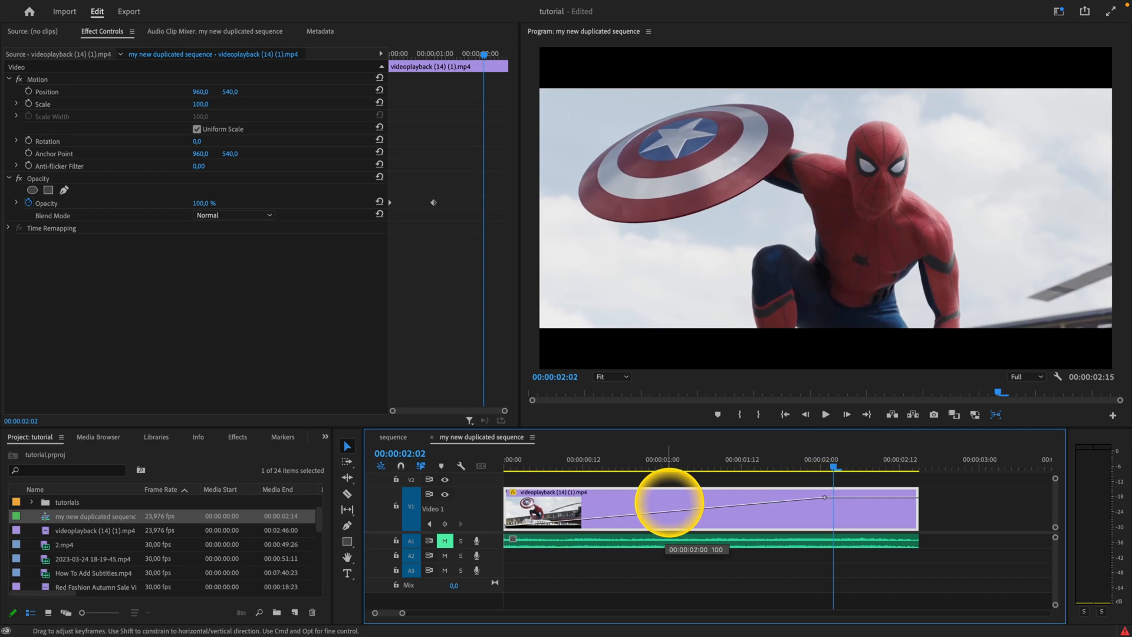
- Play back the two-second fade-in, pausing and resuming, then click the timeline
key("space")
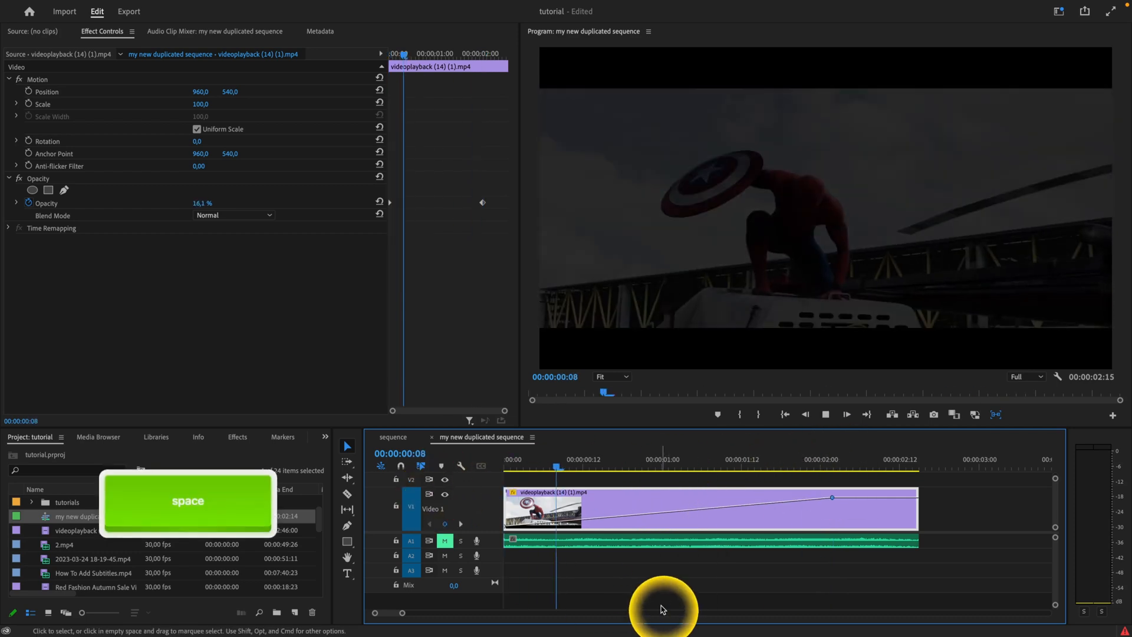
key("space")
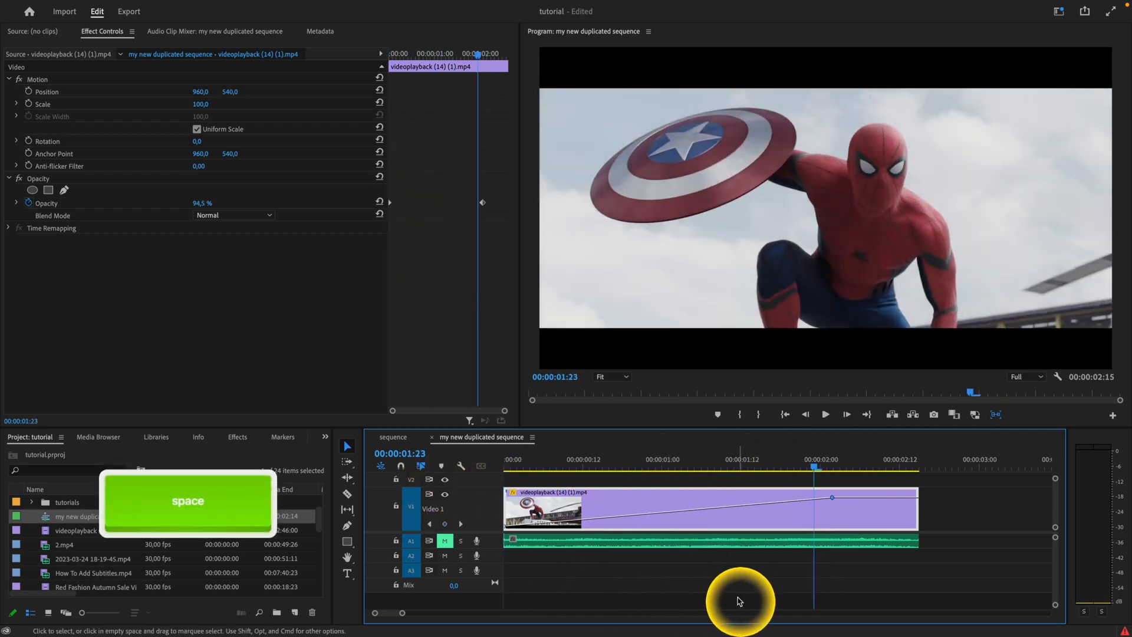
key("space")
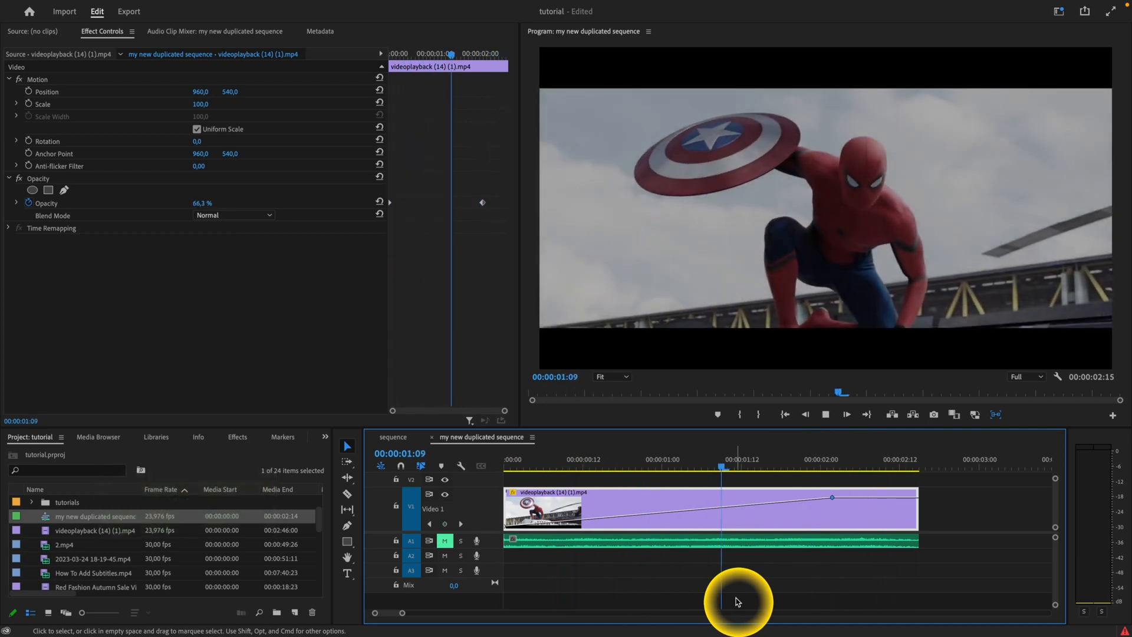
left_click(623, 460)
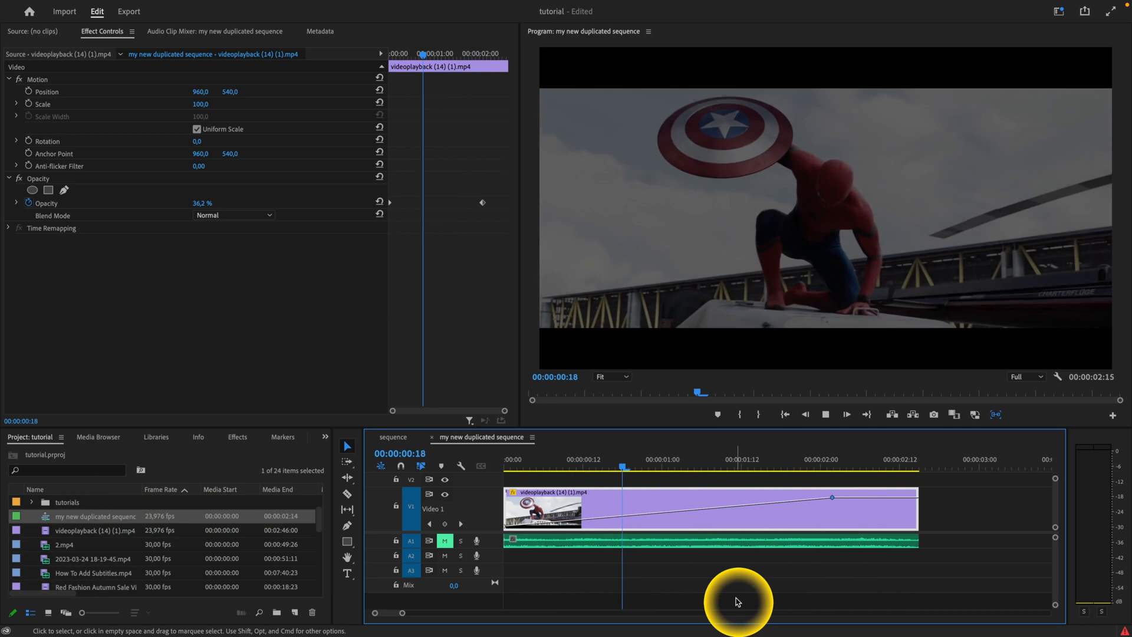